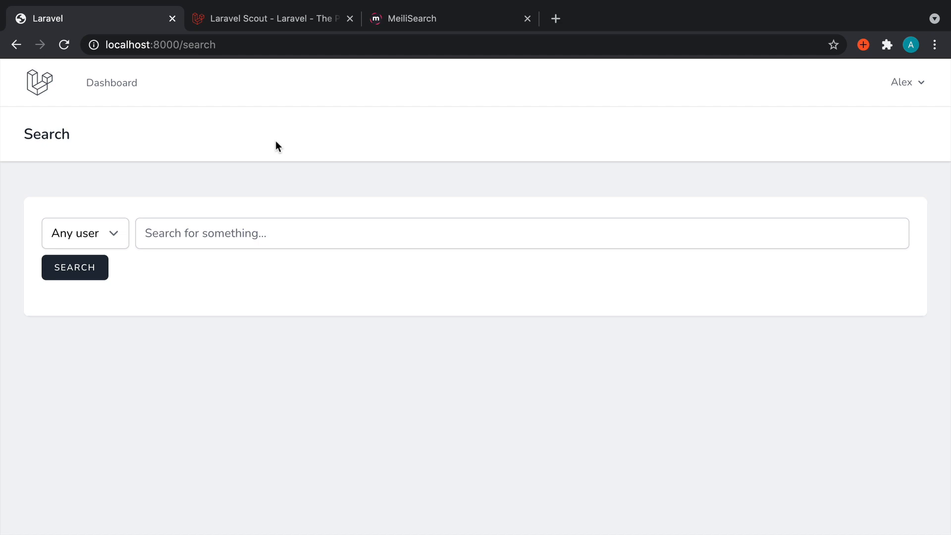
Review the Laravel Scout docs, MeiliSearch site and articles table, then return to search.
{"action": "left_click", "coordinate": [267, 18]}
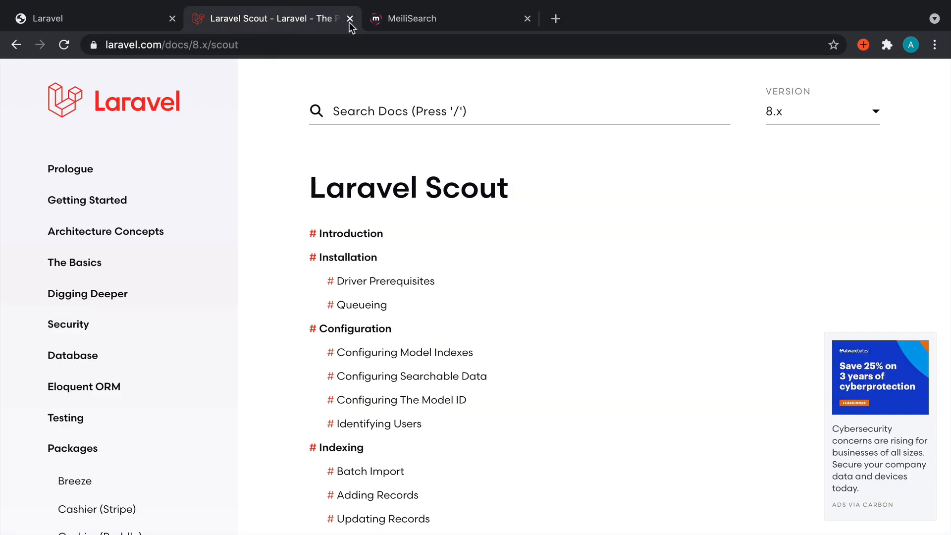
{"action": "left_click", "coordinate": [413, 18]}
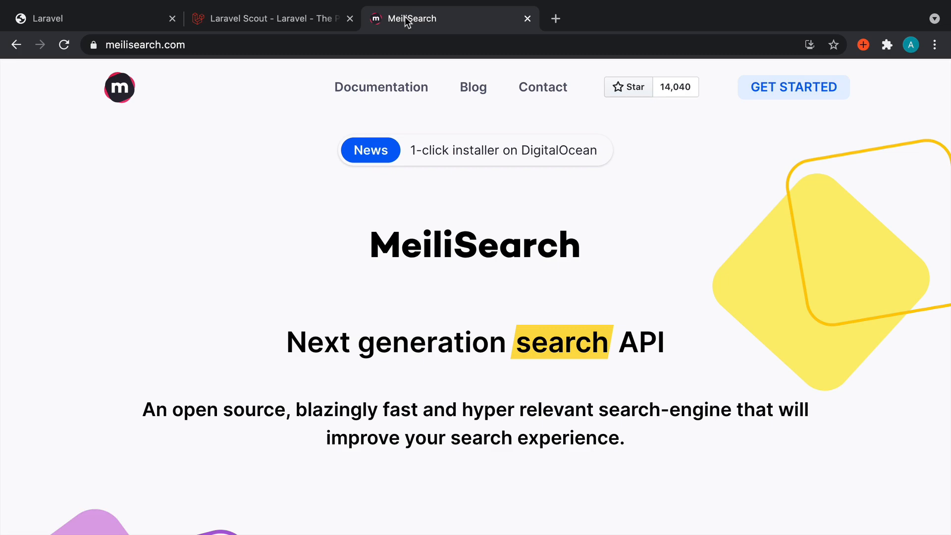
{"action": "left_click", "coordinate": [270, 18]}
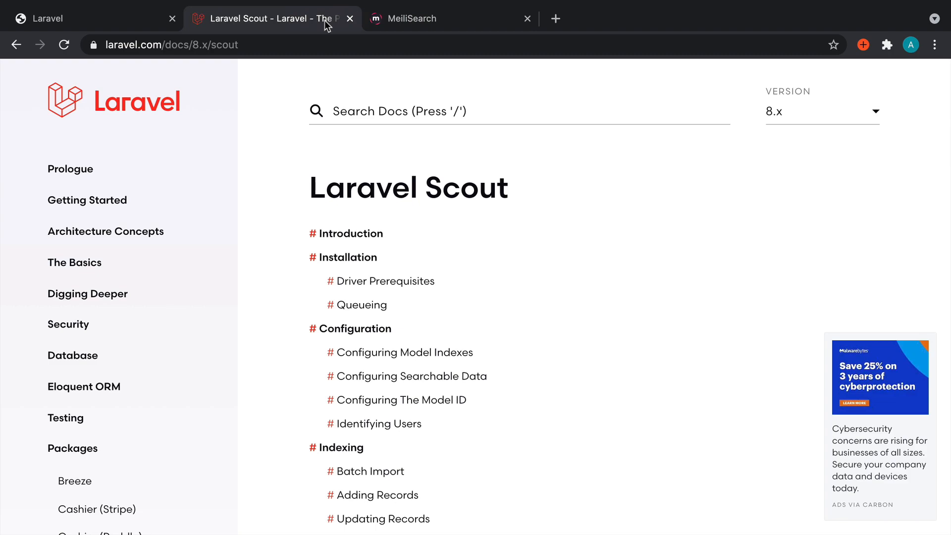
{"action": "left_click", "coordinate": [91, 18]}
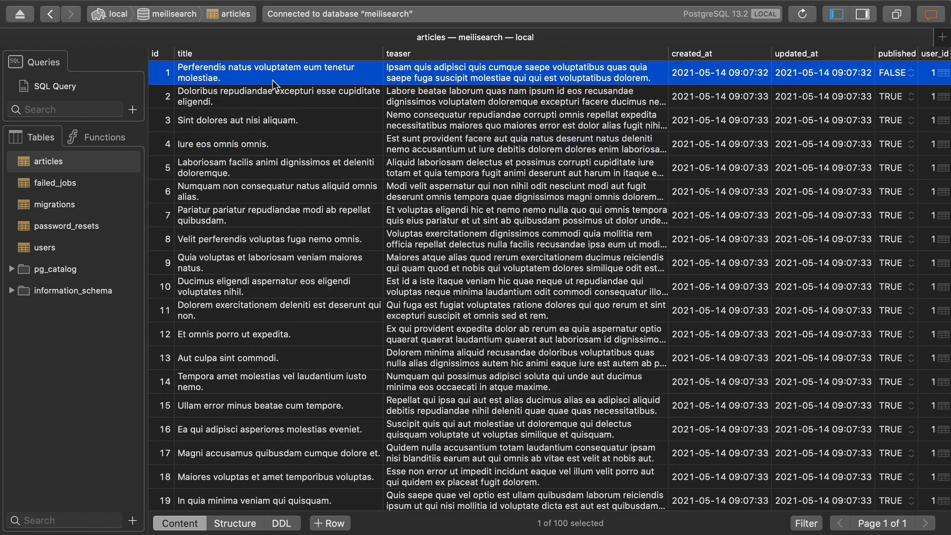
{"action": "left_click", "coordinate": [273, 381]}
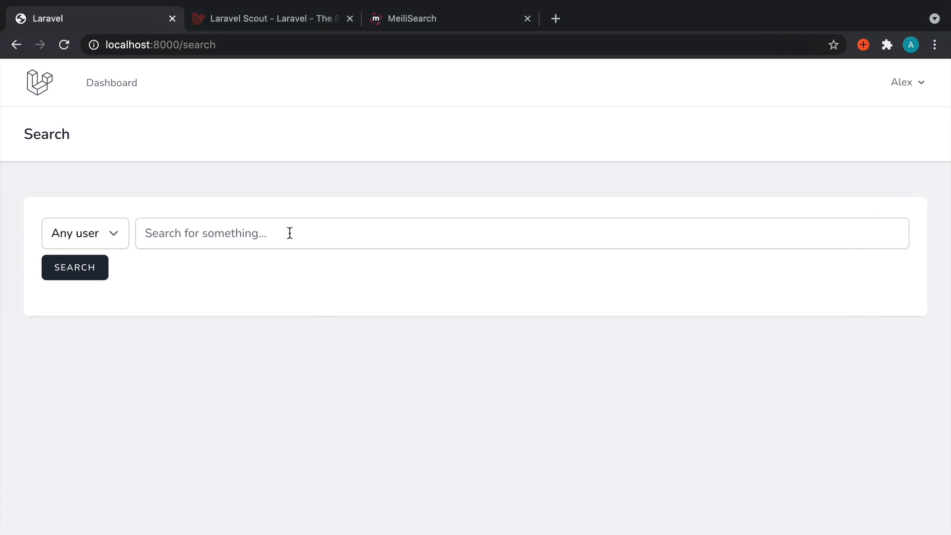
Search articles for 'a' and page through the results to page 2 and back to 1.
{"action": "type", "text": "a"}
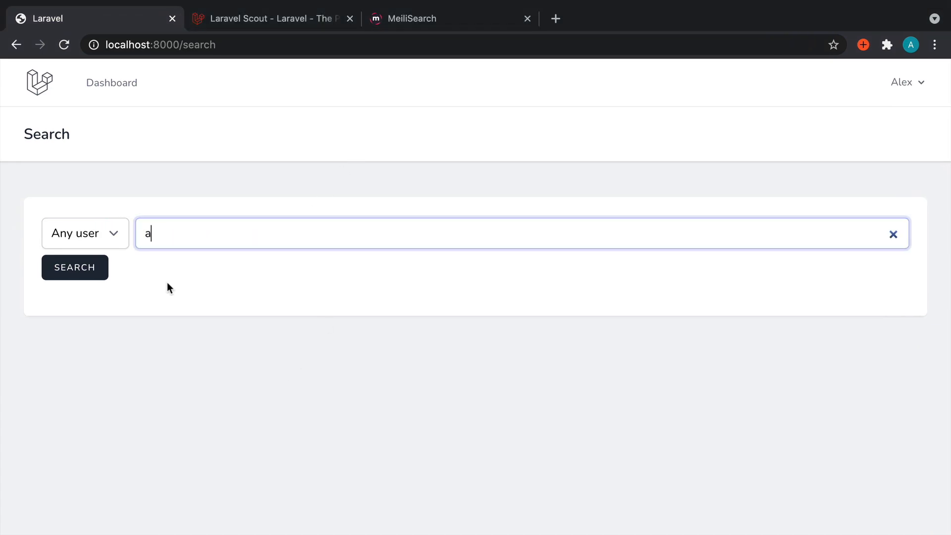
{"action": "left_click", "coordinate": [75, 267]}
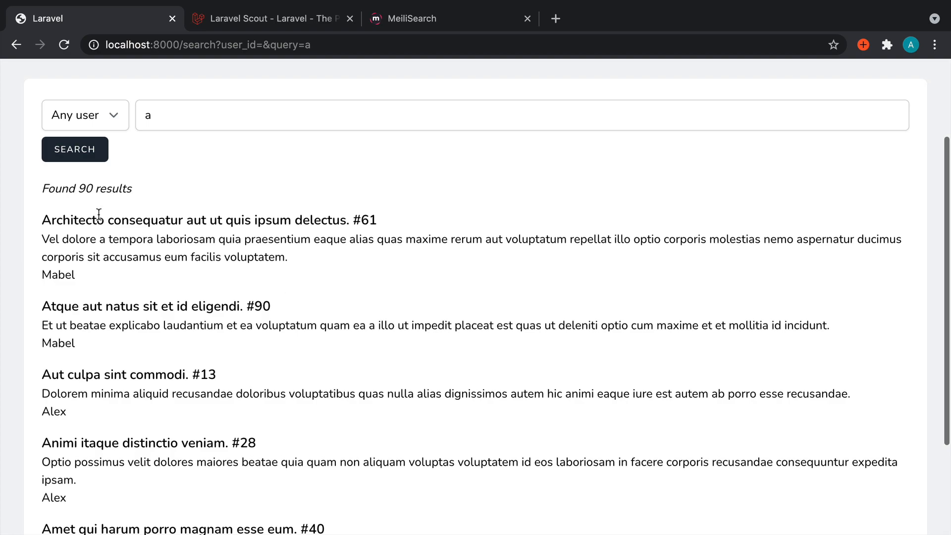
{"action": "mouse_move", "coordinate": [146, 193]}
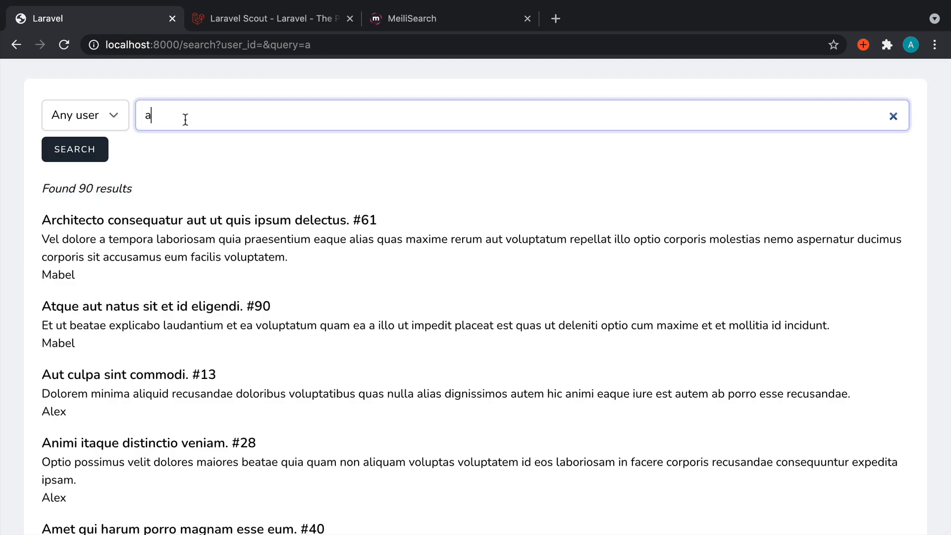
{"action": "left_click", "coordinate": [893, 116]}
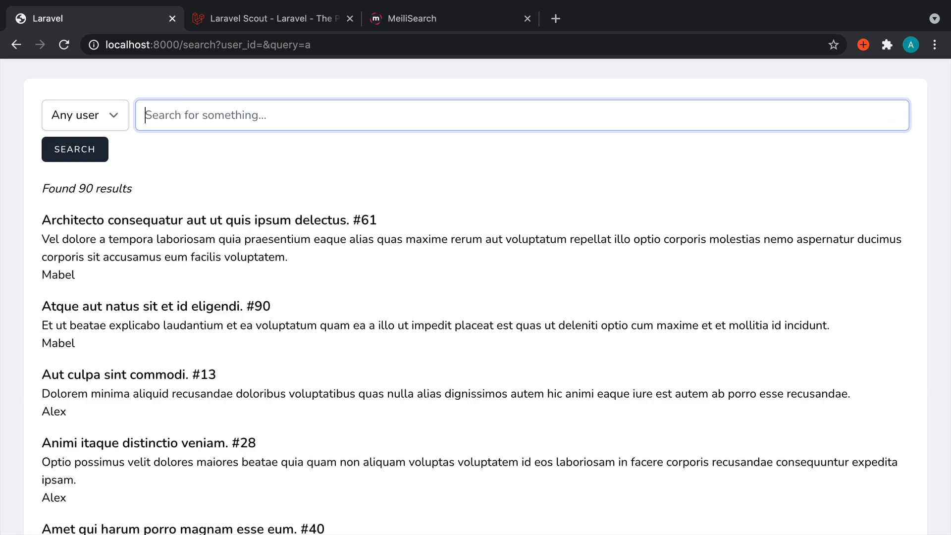
{"action": "mouse_move", "coordinate": [206, 185]}
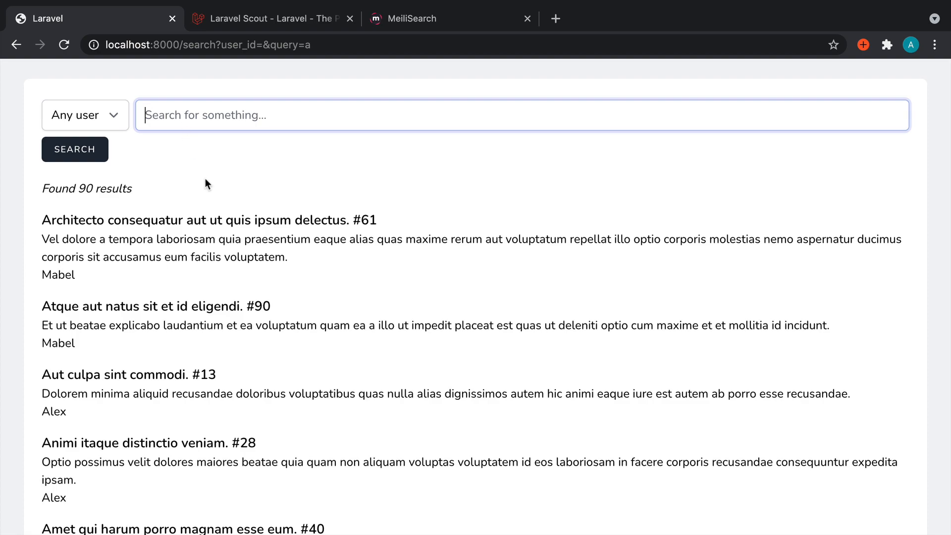
{"action": "scroll", "scroll_direction": "down", "scroll_amount": 3}
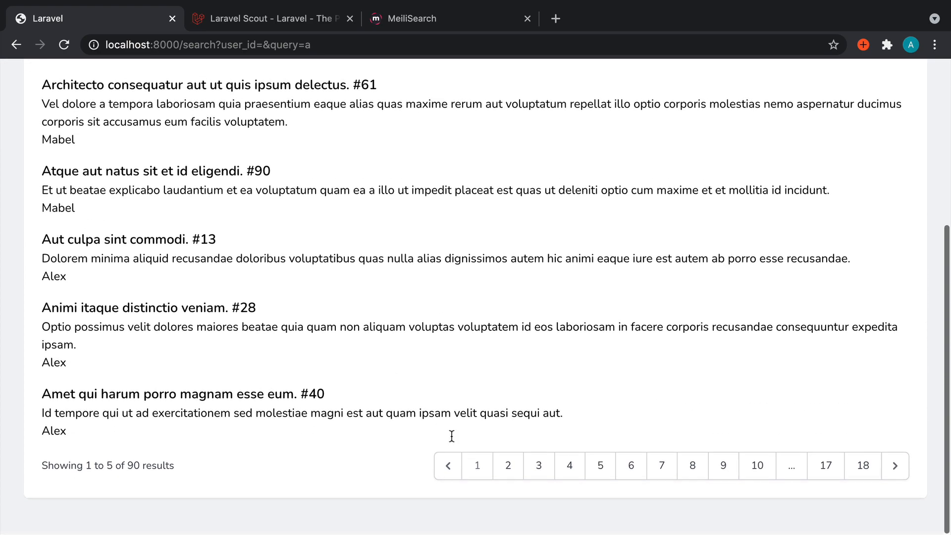
{"action": "mouse_move", "coordinate": [508, 466]}
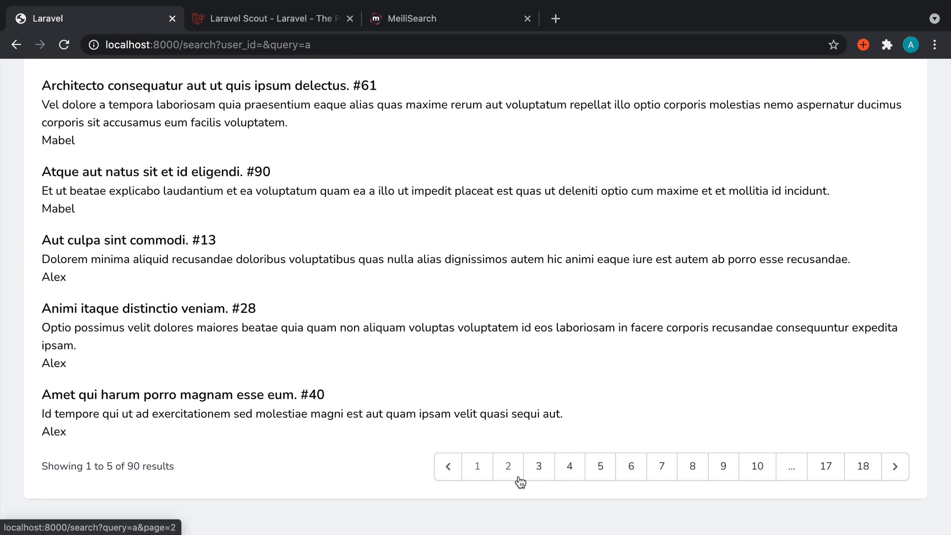
{"action": "left_click", "coordinate": [509, 467]}
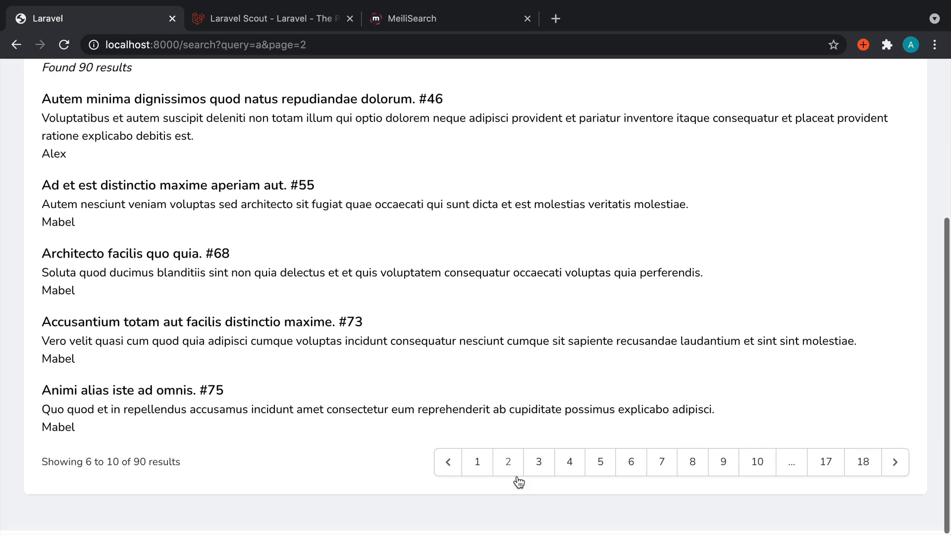
{"action": "left_click", "coordinate": [537, 462]}
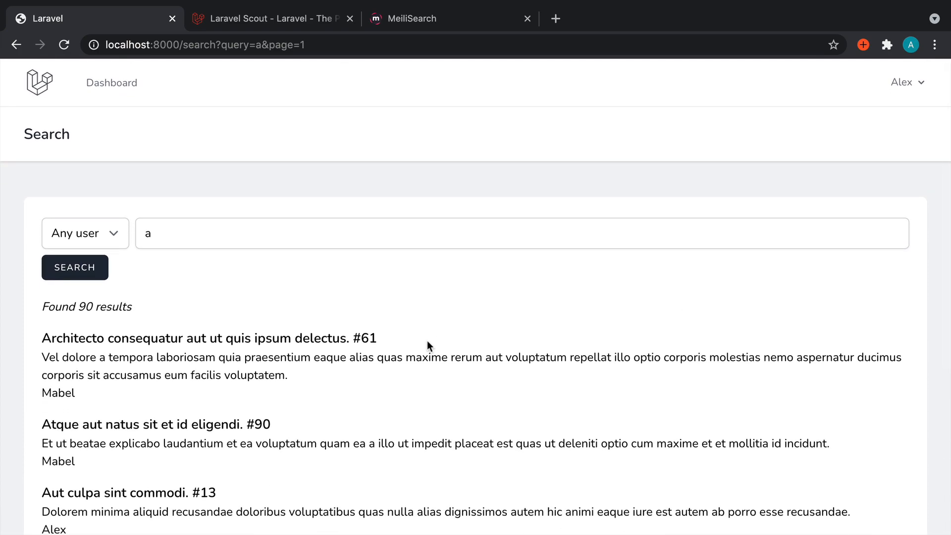
{"action": "mouse_move", "coordinate": [419, 340]}
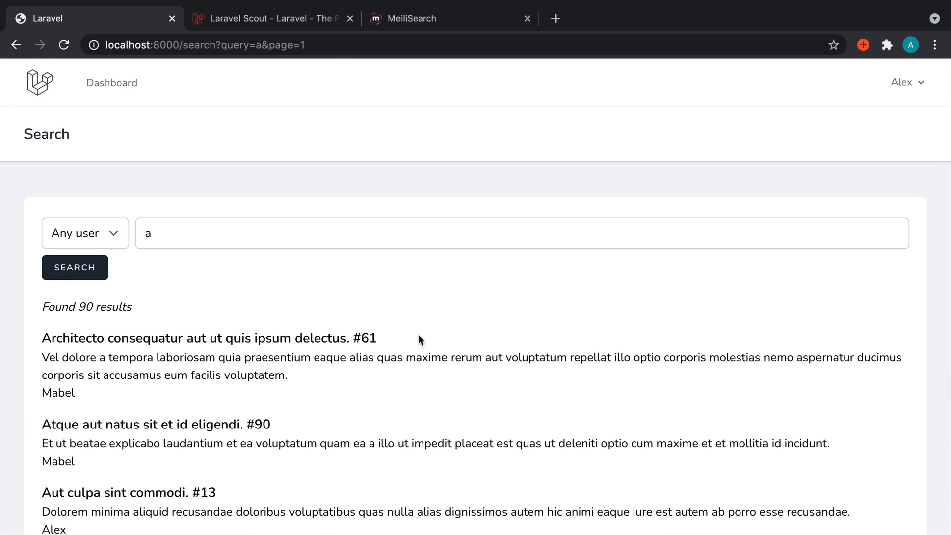
{"action": "mouse_move", "coordinate": [162, 321]}
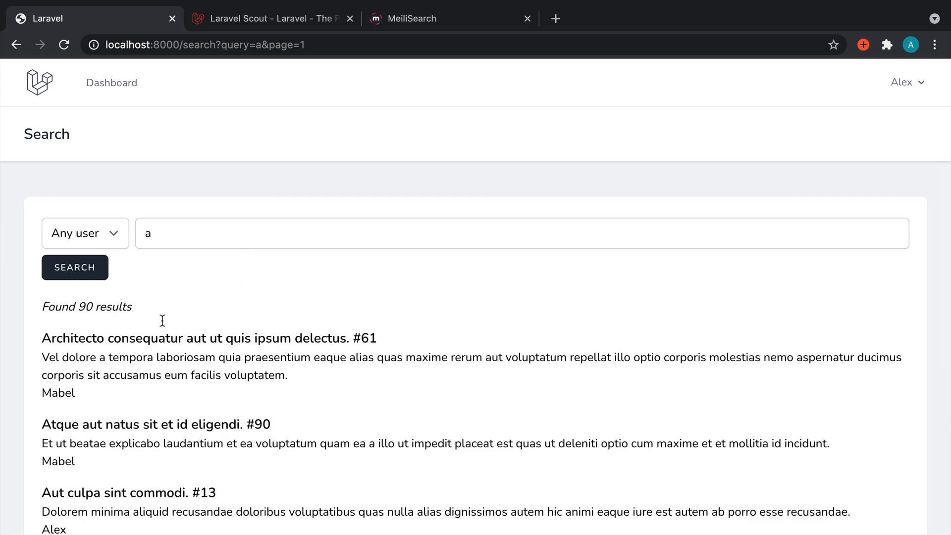
{"action": "mouse_move", "coordinate": [84, 226]}
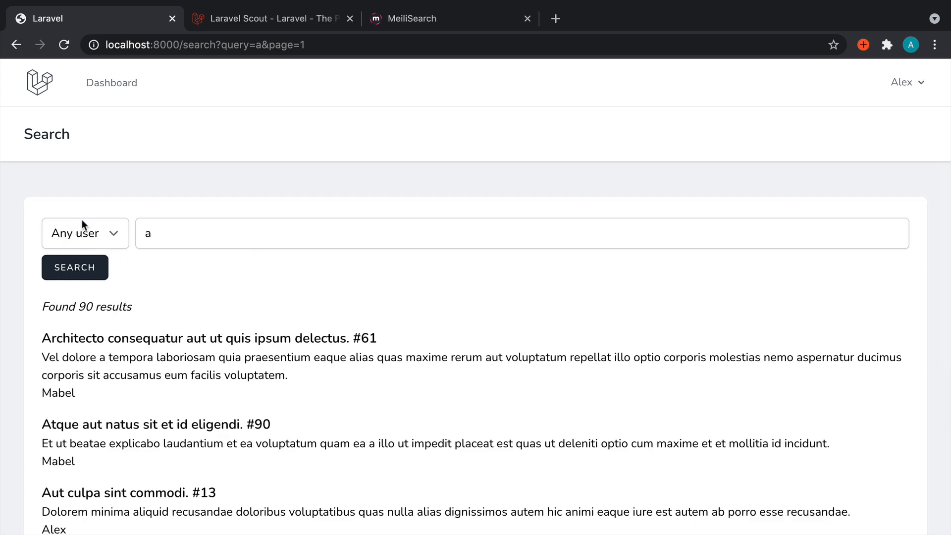
{"action": "mouse_move", "coordinate": [203, 292]}
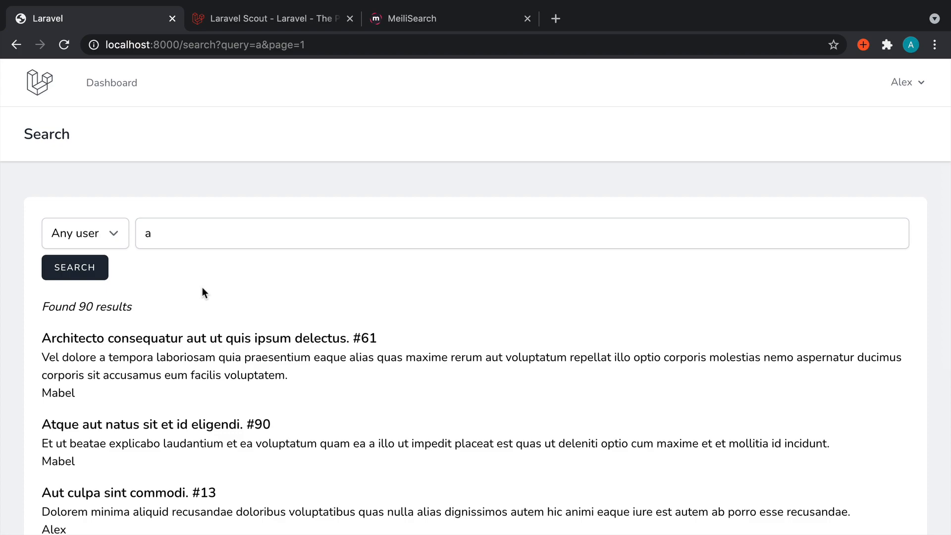
Search for 'consequatur' taken from a result title, listing its 36 matching articles.
{"action": "double_click", "coordinate": [144, 338]}
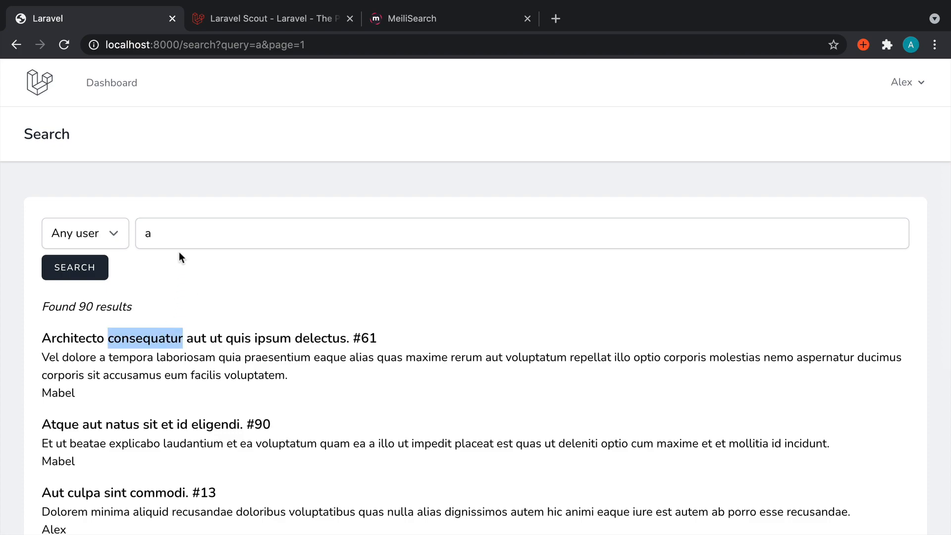
{"action": "type", "text": "consequatur"}
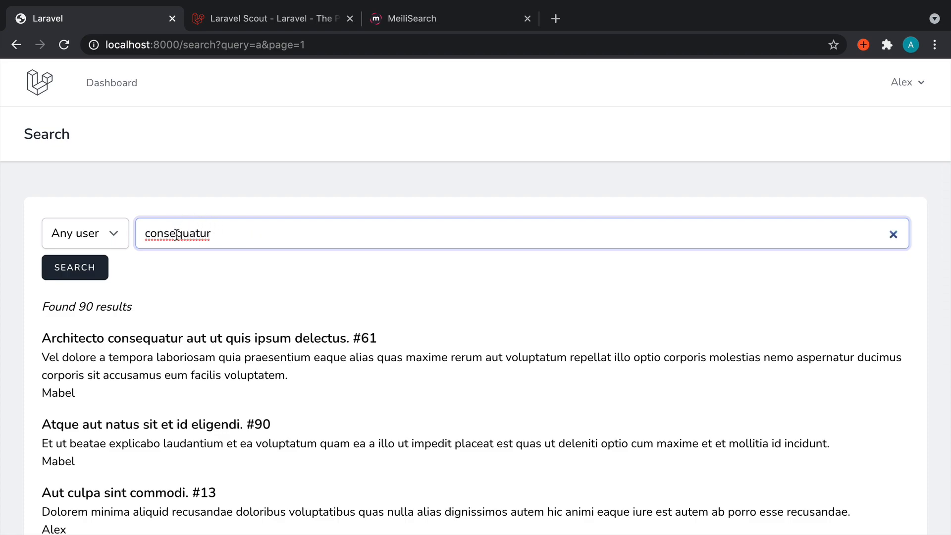
{"action": "left_click", "coordinate": [75, 268]}
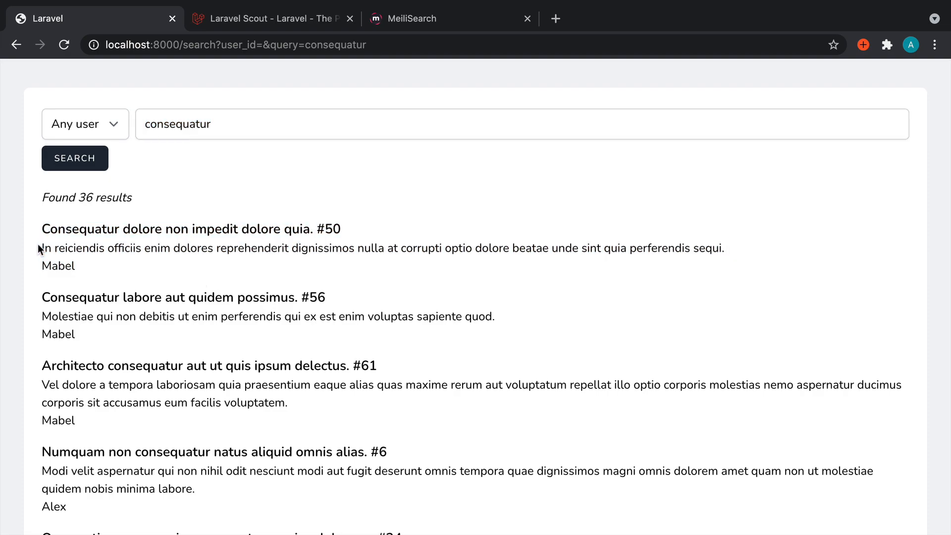
{"action": "mouse_move", "coordinate": [49, 230]}
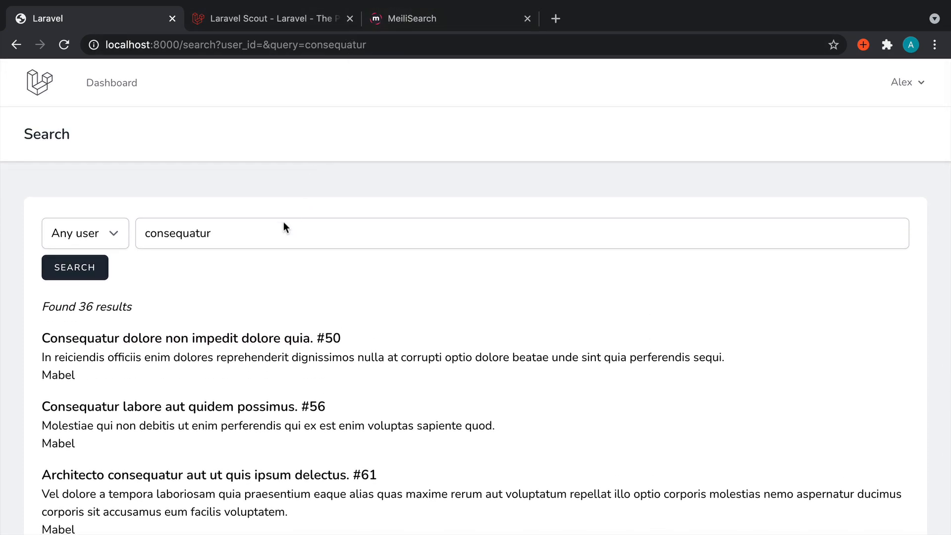
{"action": "left_click", "coordinate": [84, 233]}
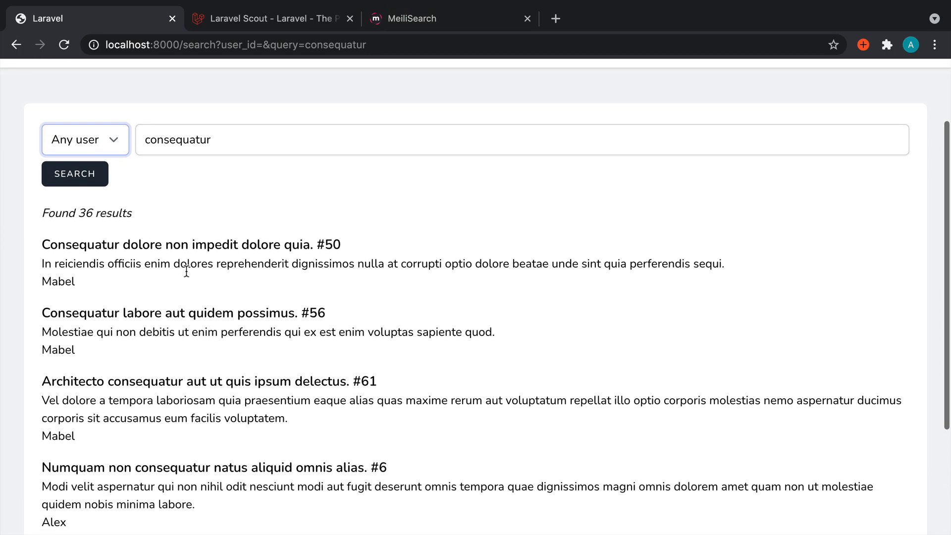
Filter the consequatur results by author: Alex with 27 articles, then Mabel with 21.
{"action": "scroll", "scroll_direction": "down", "scroll_amount": 3}
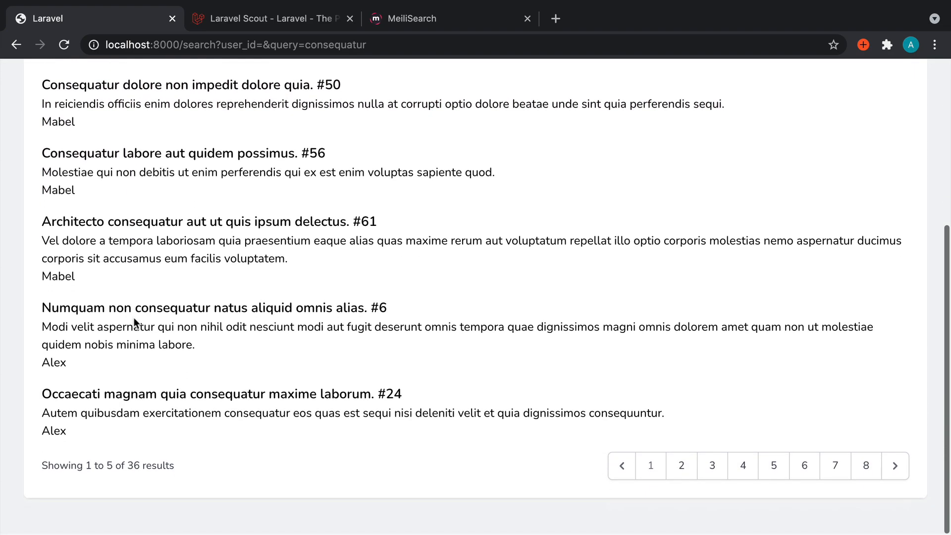
{"action": "scroll", "scroll_direction": "up", "scroll_amount": 3}
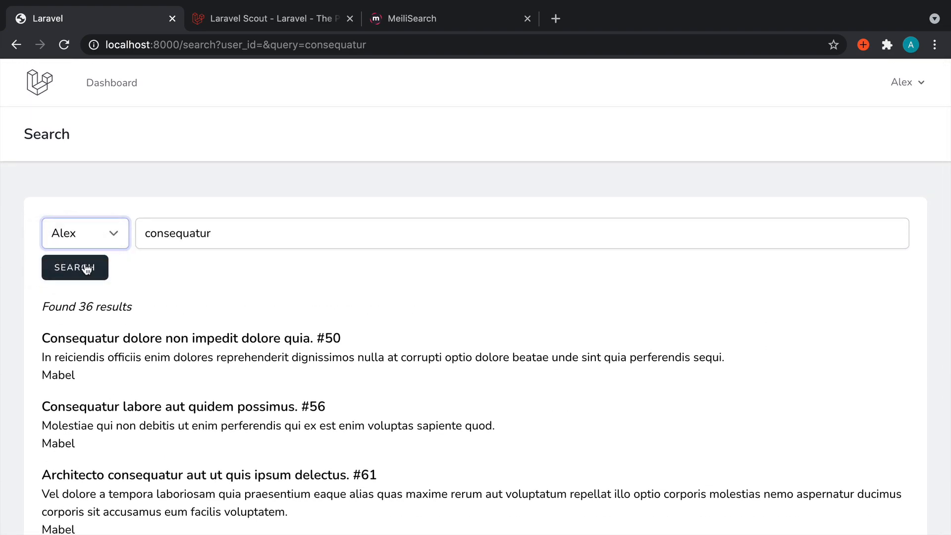
{"action": "left_click", "coordinate": [75, 267]}
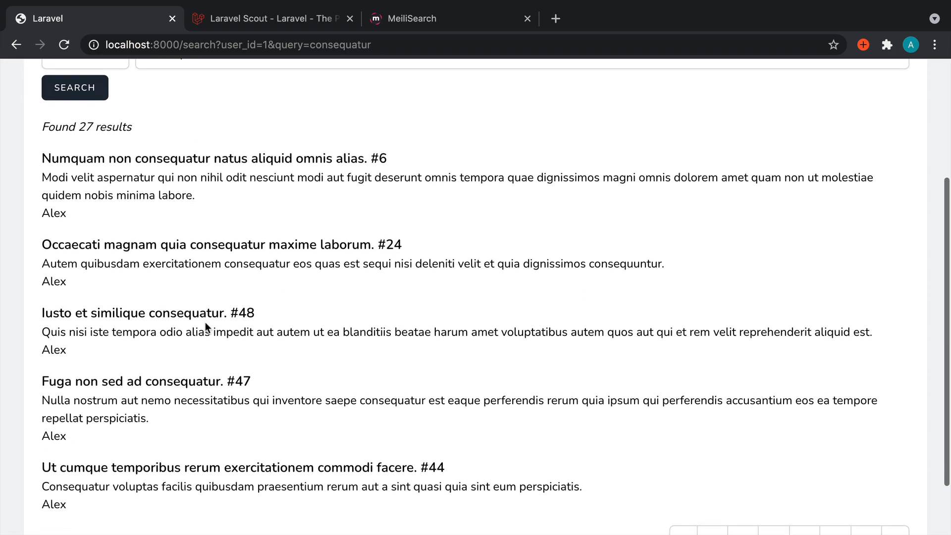
{"action": "left_click", "coordinate": [84, 63]}
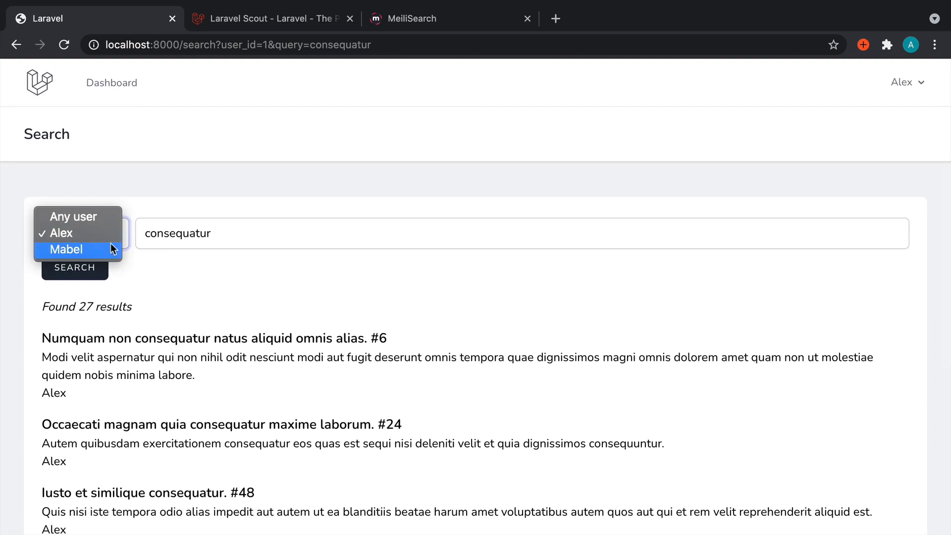
{"action": "left_click", "coordinate": [69, 249]}
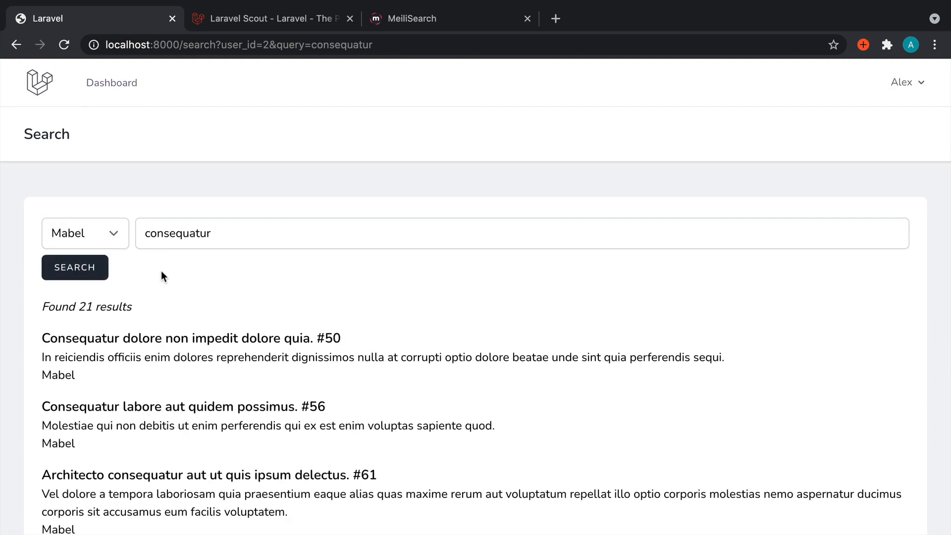